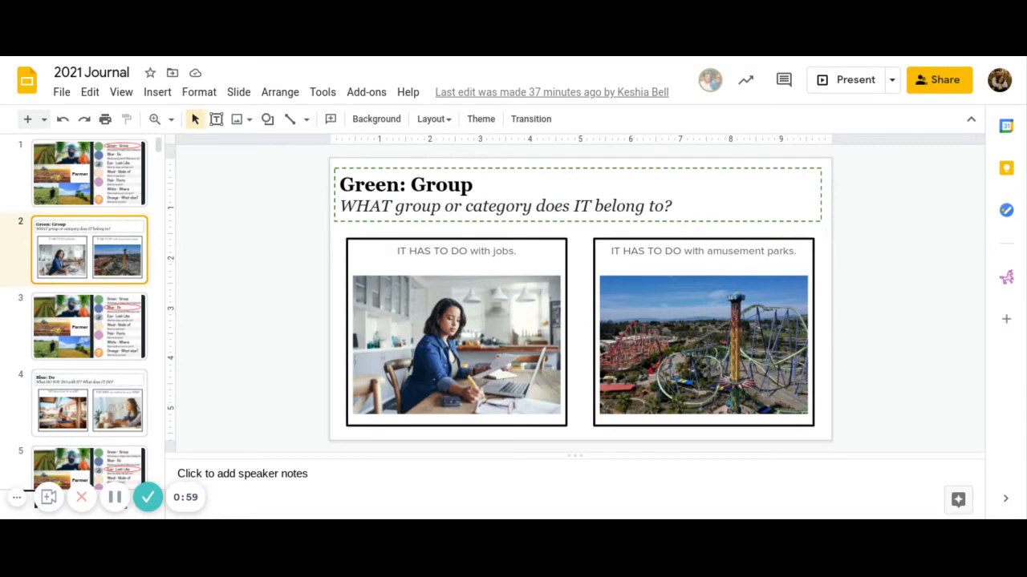
Step from the Blue-circled farmer slide to the Blue: Do example slide.
left_click(84, 326)
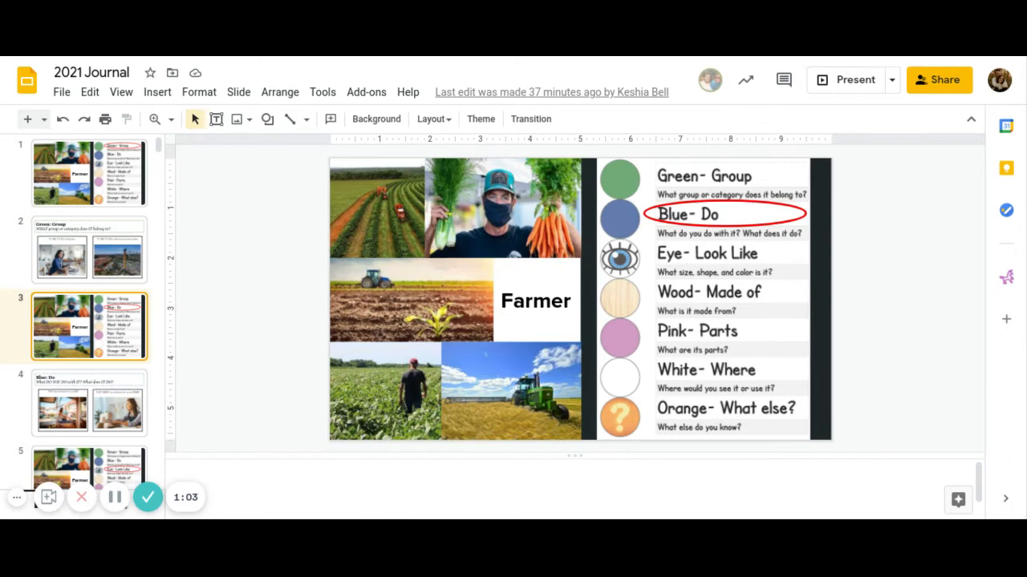
left_click(89, 402)
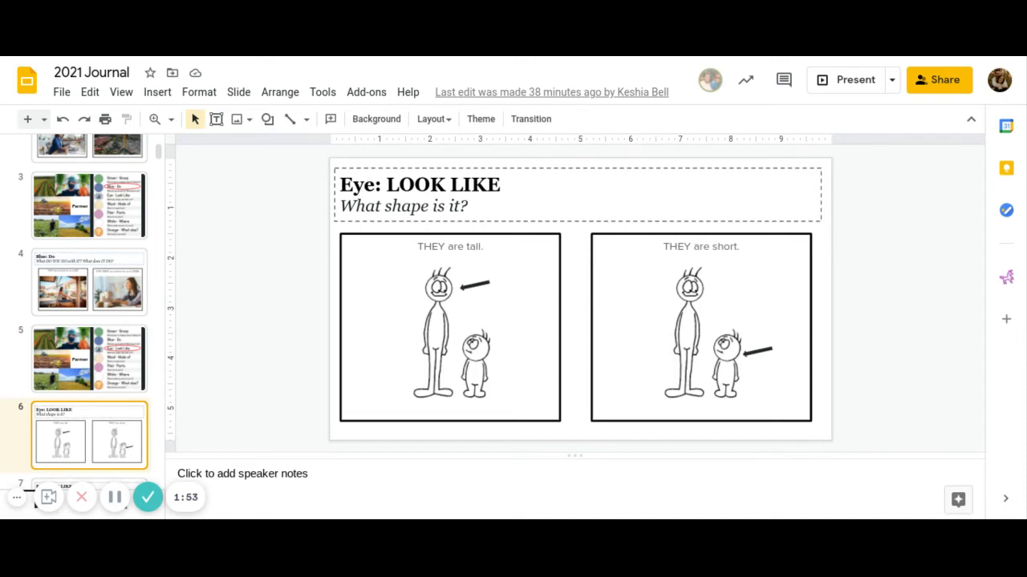
View the meat-versus-veggies Eye: LOOK LIKE slide, then the next vocabulary slide.
left_click(88, 435)
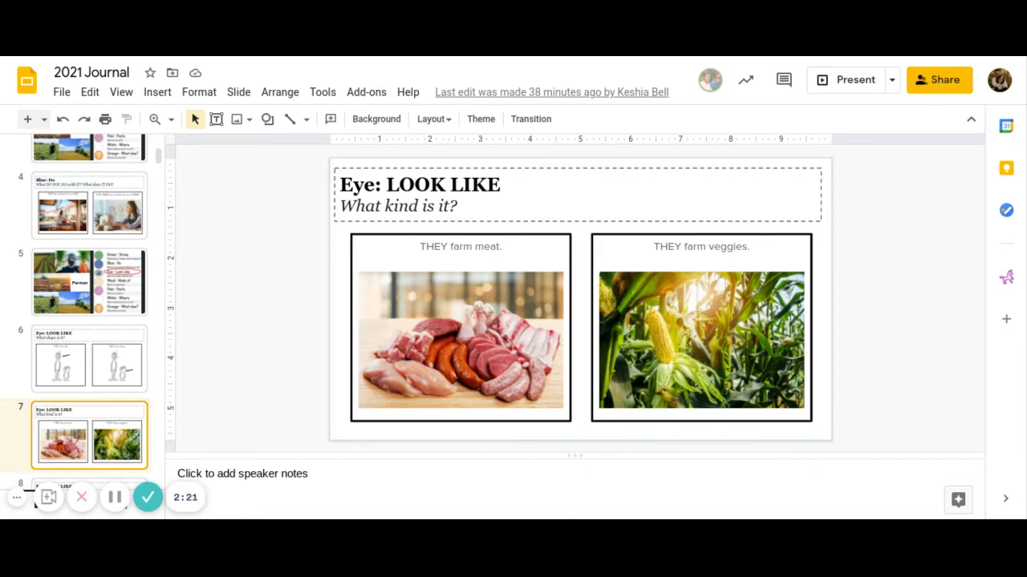
left_click(88, 436)
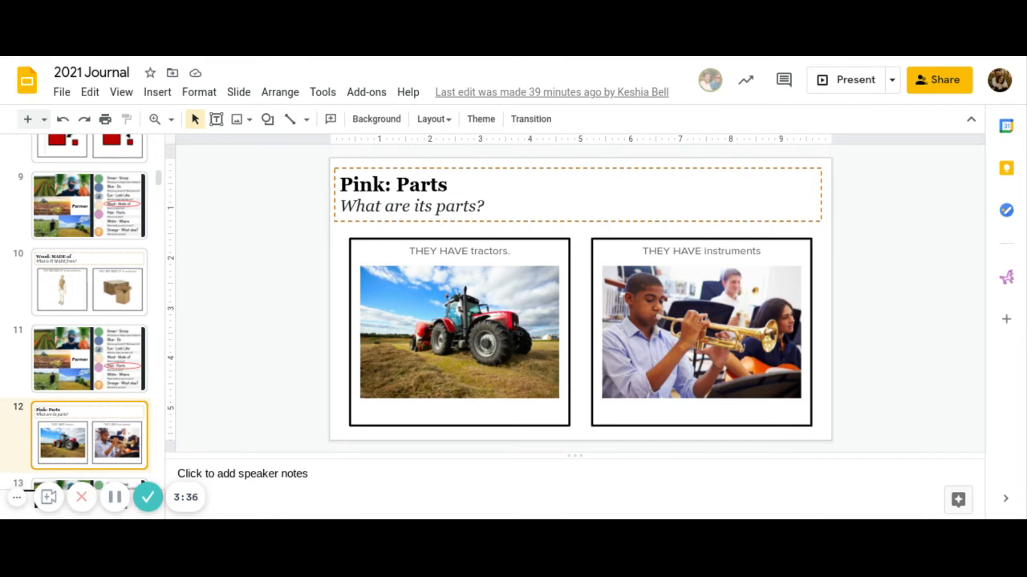
Step from the White-circled farmer slide to White: Where? (Indiana and ocean).
left_click(89, 436)
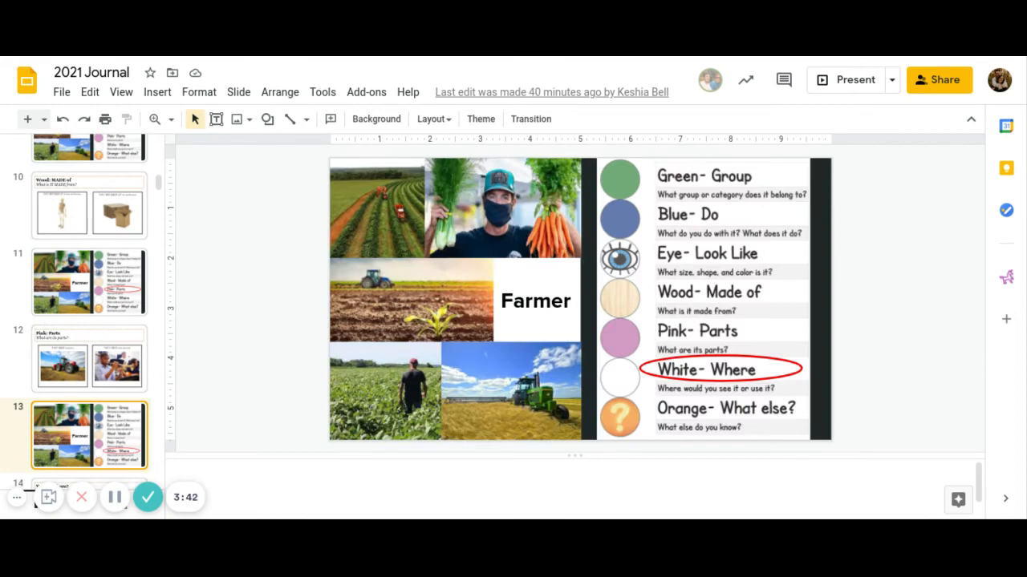
left_click(88, 435)
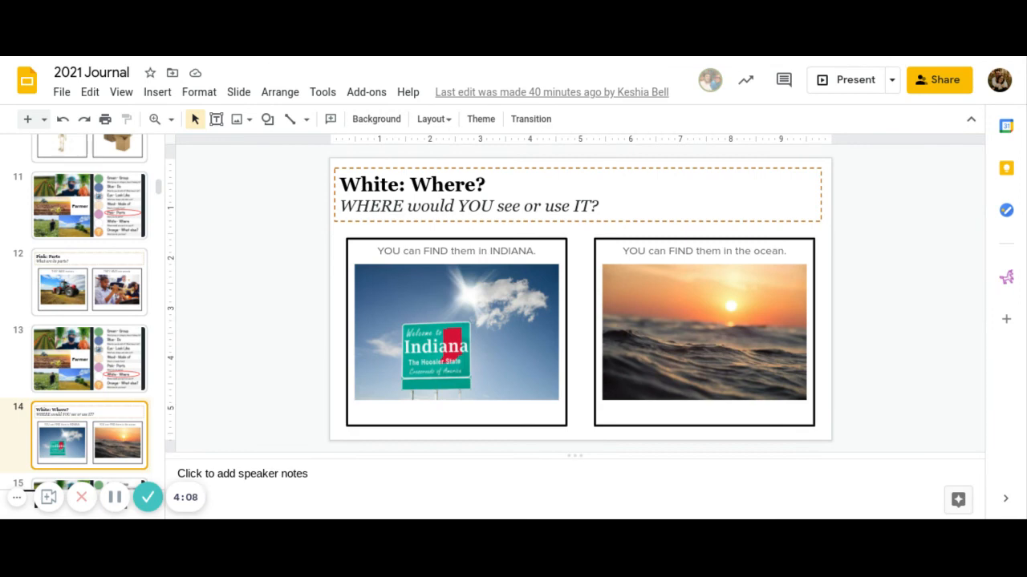
Show the farmer slide with Orange circled.
left_click(89, 436)
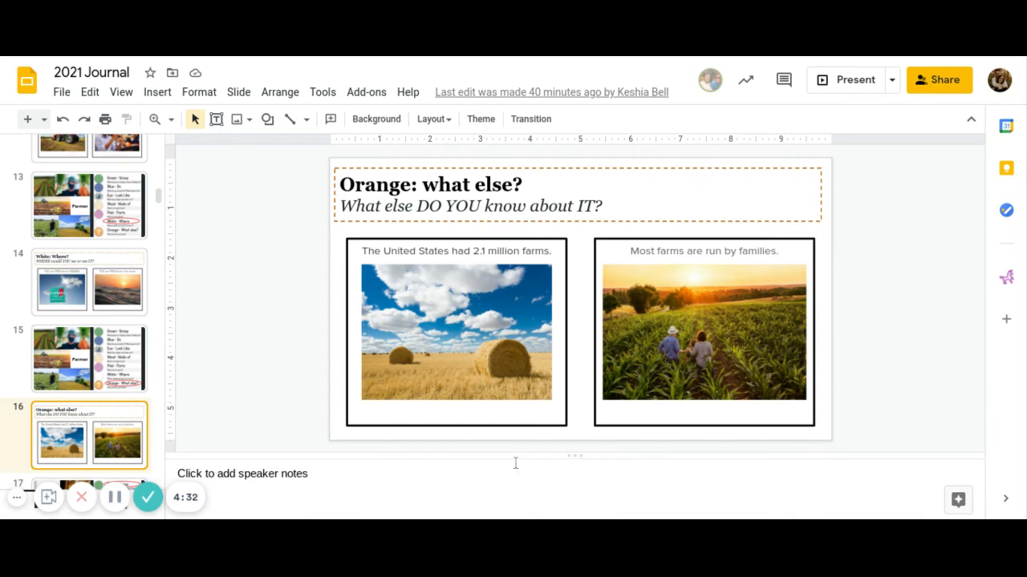
mouse_move(148, 499)
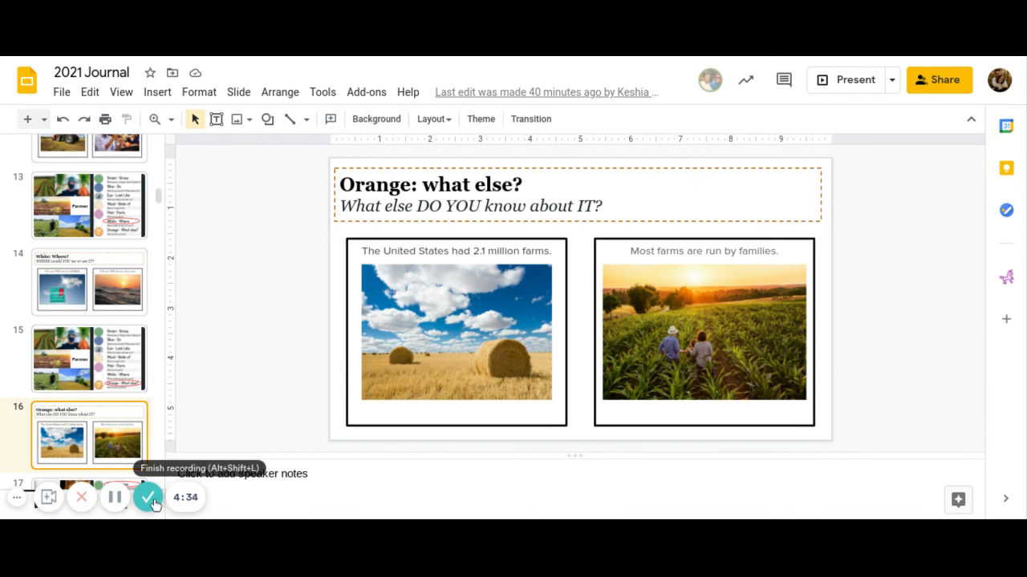